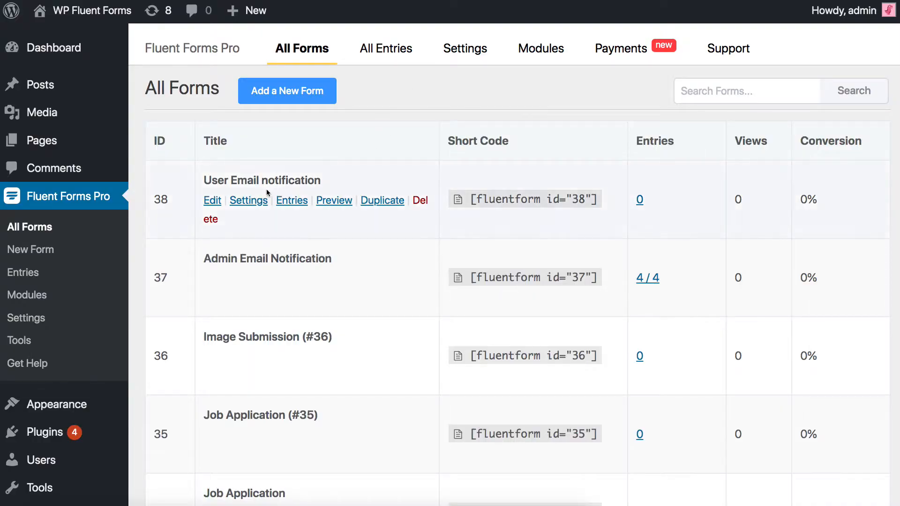
Step: Open form 38 for editing and go to its Email Notifications settings
{"action": "left_click", "coordinate": [211, 201]}
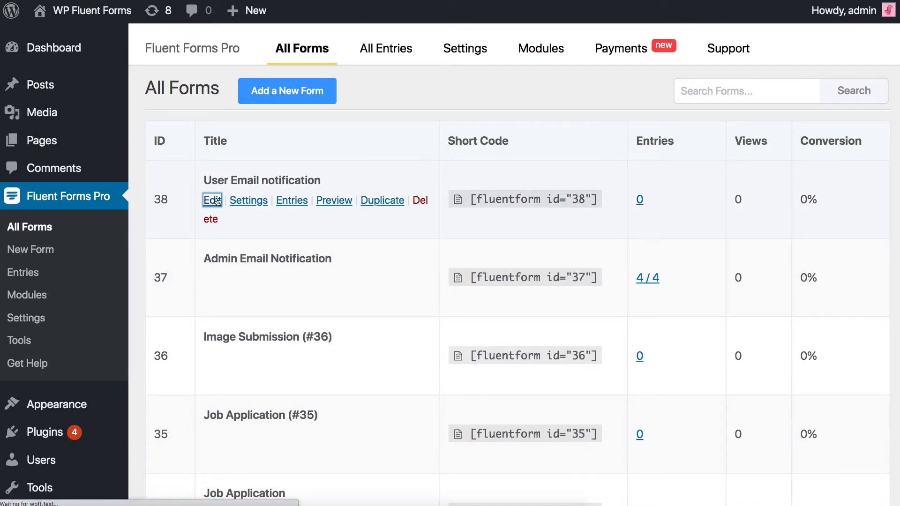
{"action": "left_click", "coordinate": [211, 201]}
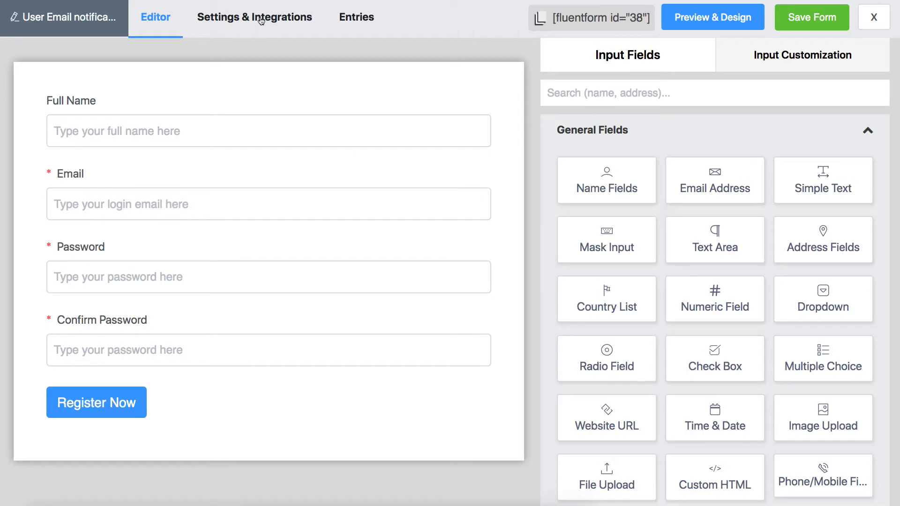
{"action": "left_click", "coordinate": [254, 16]}
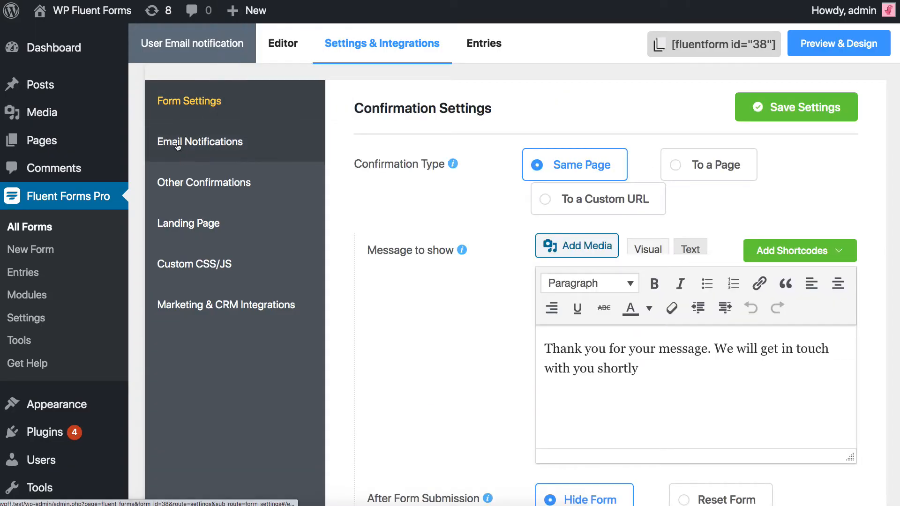
{"action": "left_click", "coordinate": [199, 141]}
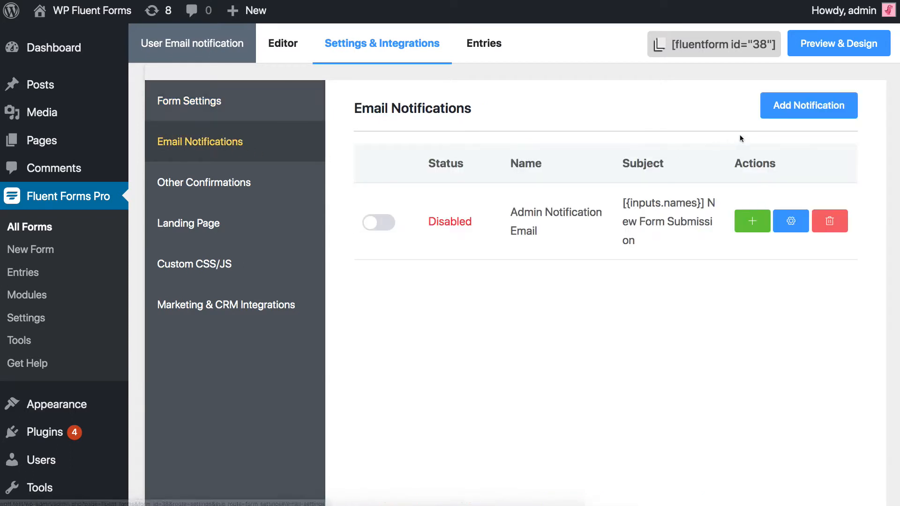
Step: Add a notification named 'User Email Notification' sending to the form's Email field
{"action": "left_click", "coordinate": [806, 105]}
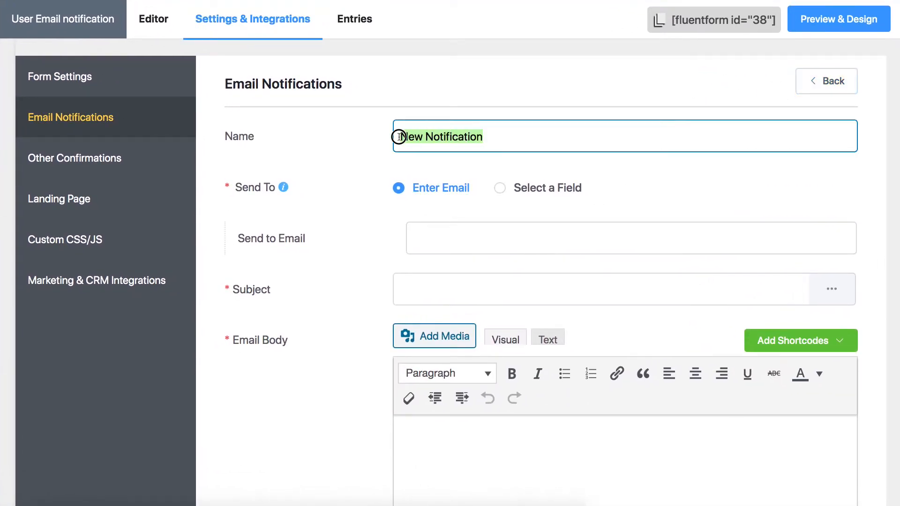
{"action": "type", "text": "User Email Notification"}
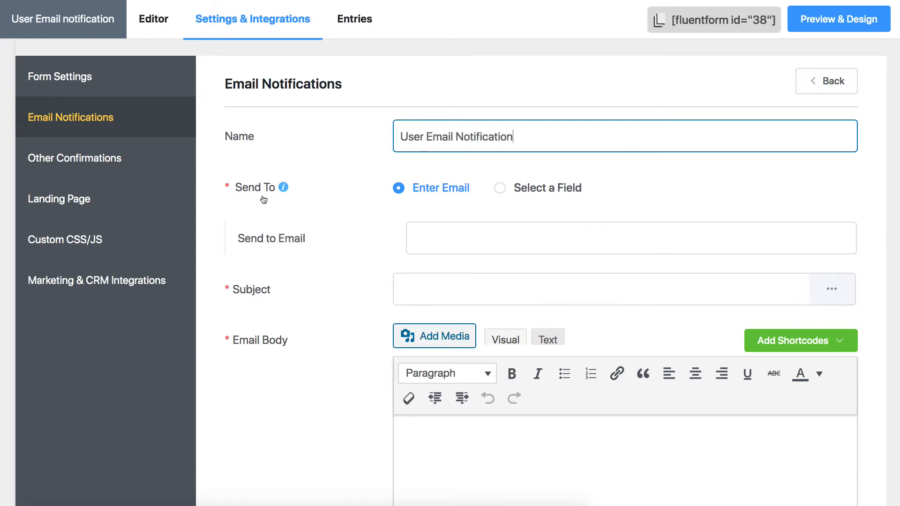
{"action": "left_click", "coordinate": [499, 187]}
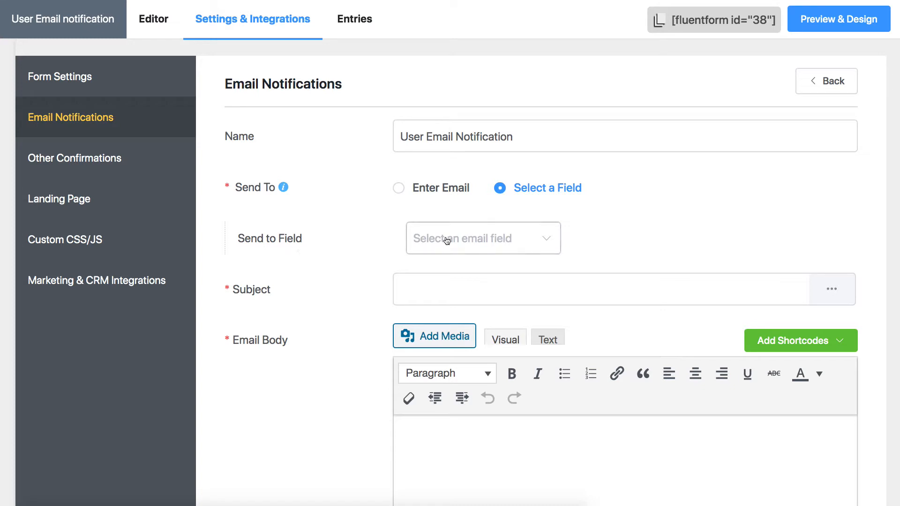
{"action": "left_click", "coordinate": [483, 238]}
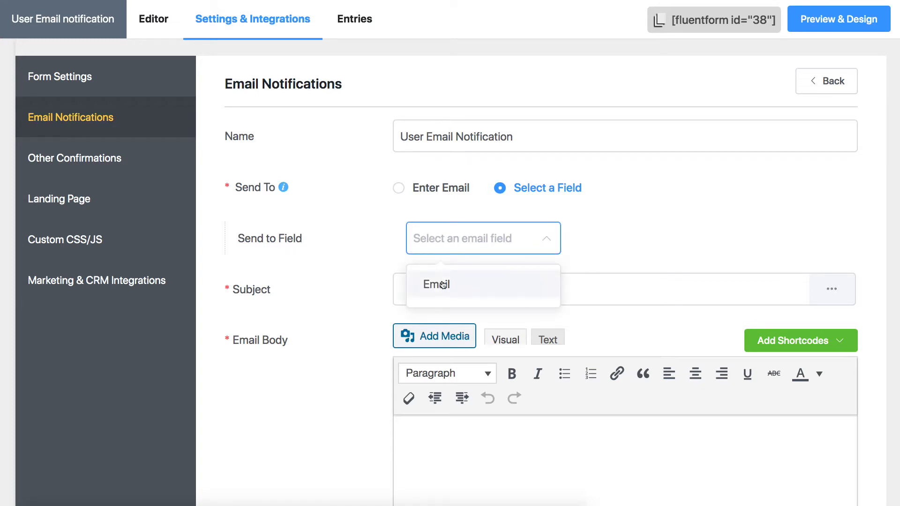
{"action": "left_click", "coordinate": [435, 284]}
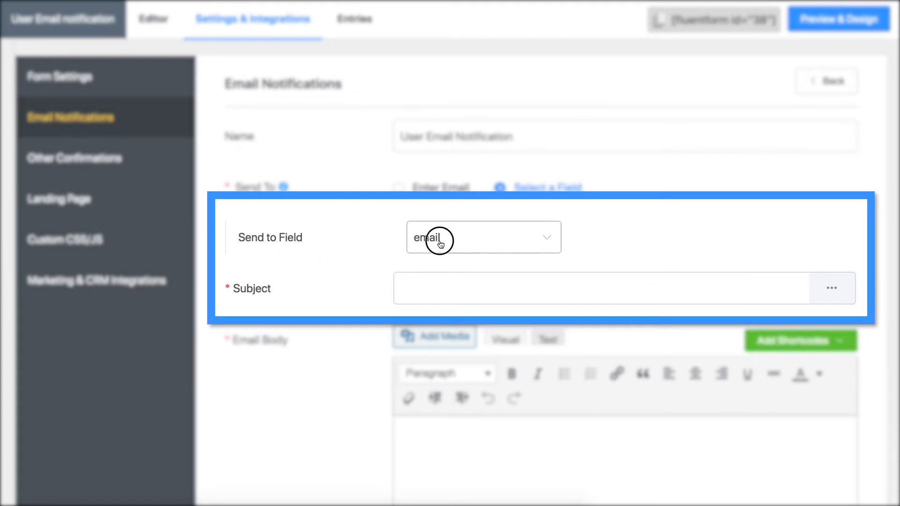
Step: Try the Secondary Email field as recipient, then switch back to the Email field
{"action": "left_click", "coordinate": [481, 237]}
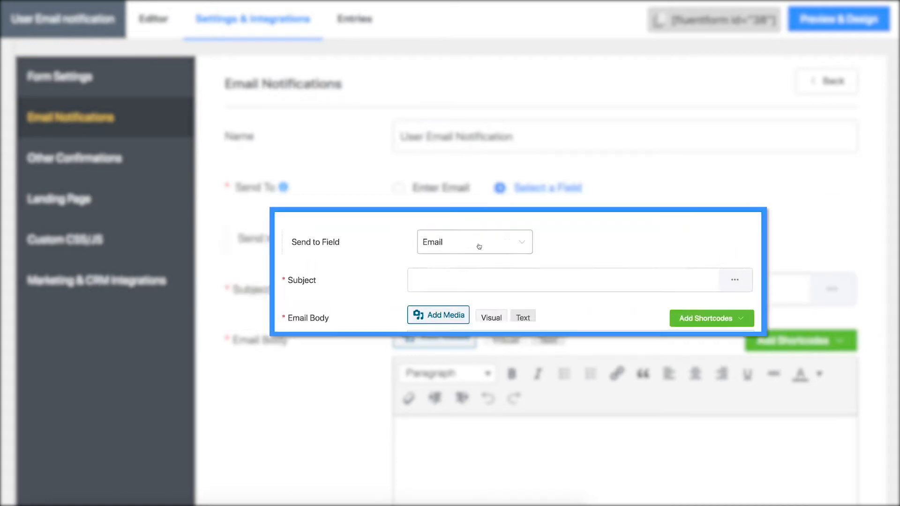
{"action": "left_click", "coordinate": [474, 242]}
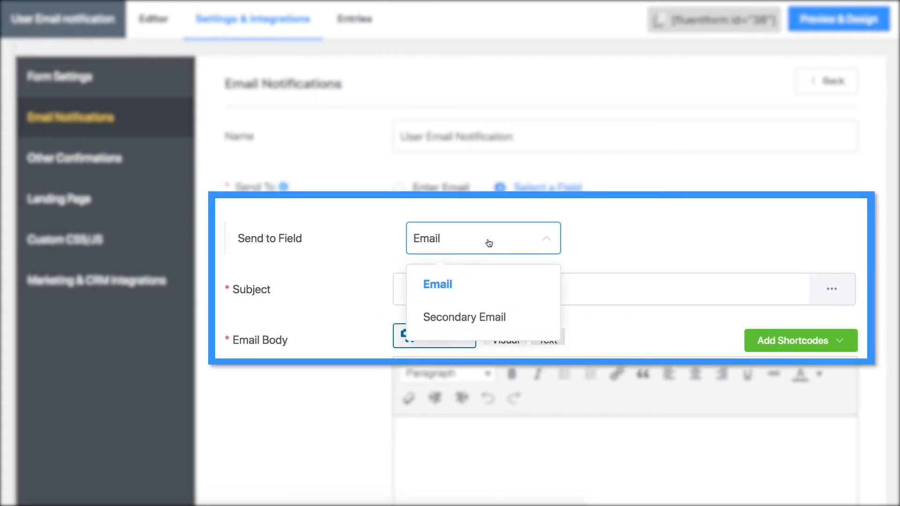
{"action": "mouse_move", "coordinate": [464, 316]}
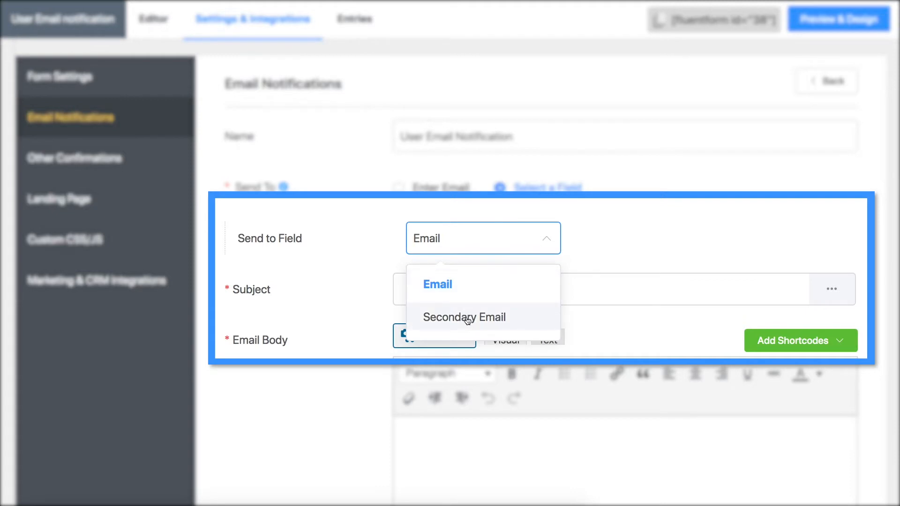
{"action": "left_click", "coordinate": [463, 317]}
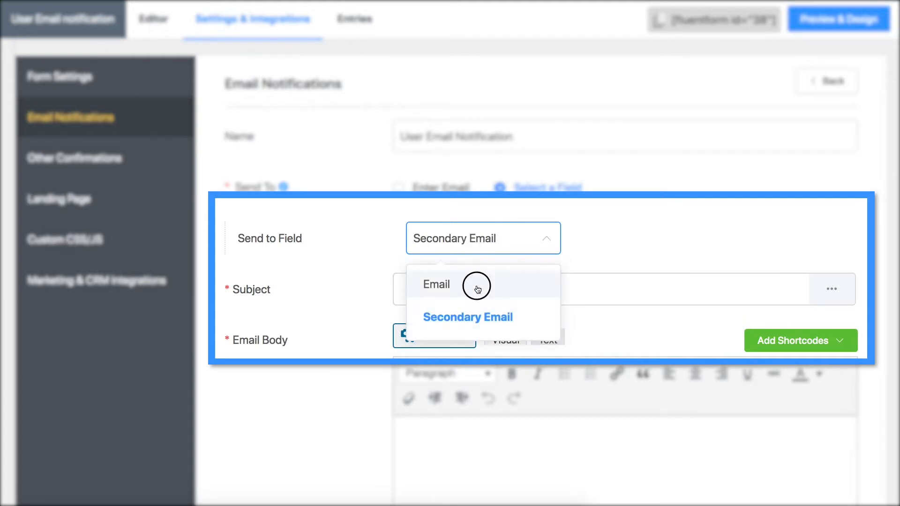
{"action": "left_click", "coordinate": [435, 285]}
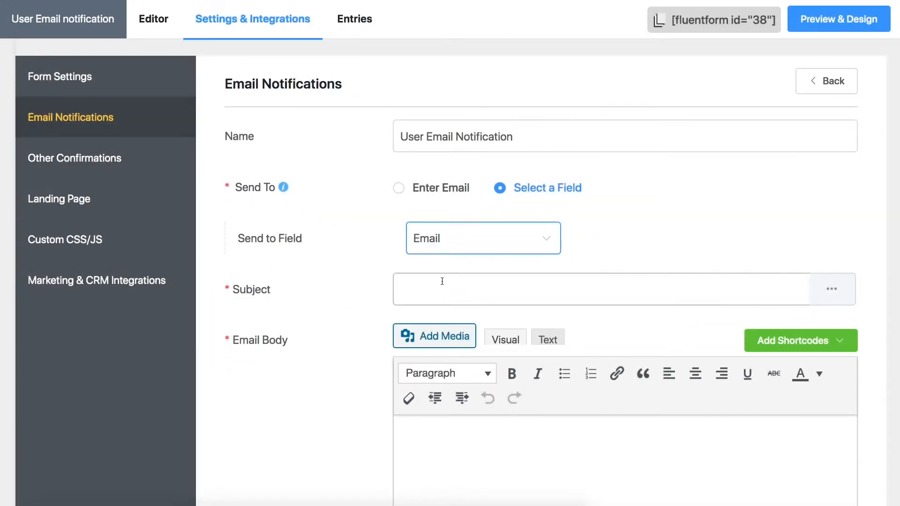
Step: Write the subject 'Hi {first name}, your registration was successful.' using the name shortcode
{"action": "type", "text": "Hi"}
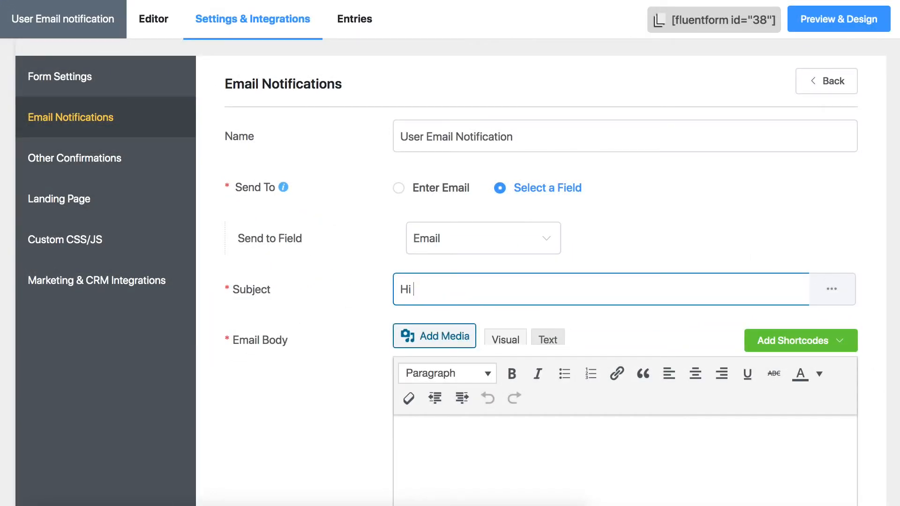
{"action": "left_click", "coordinate": [831, 289]}
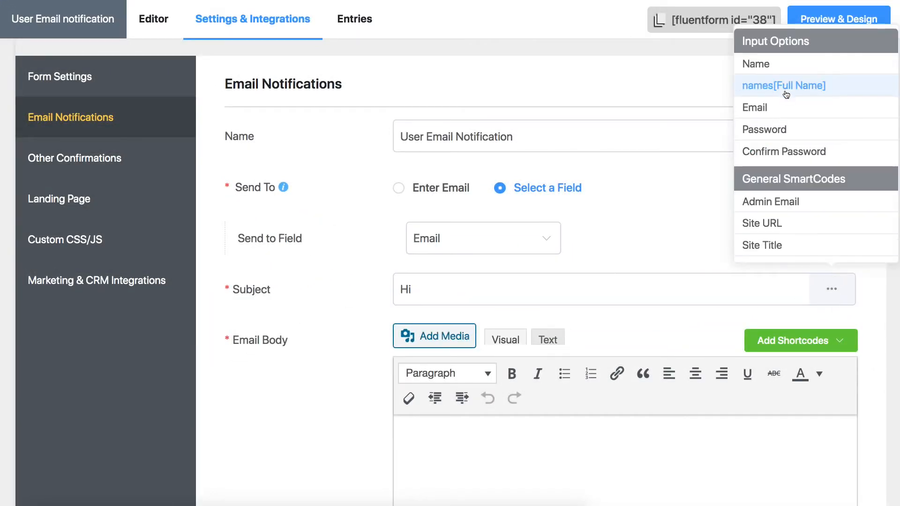
{"action": "left_click", "coordinate": [784, 85]}
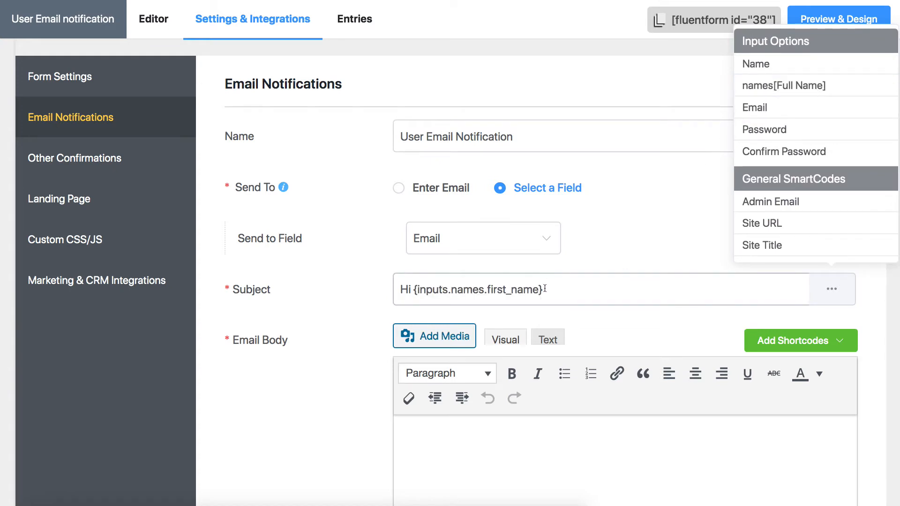
{"action": "type", "text": ","}
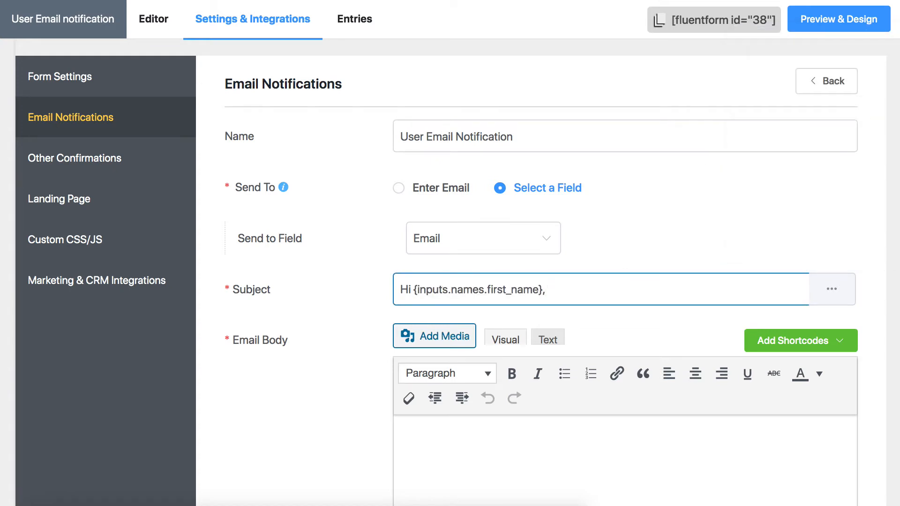
{"action": "type", "text": "your registration was successful."}
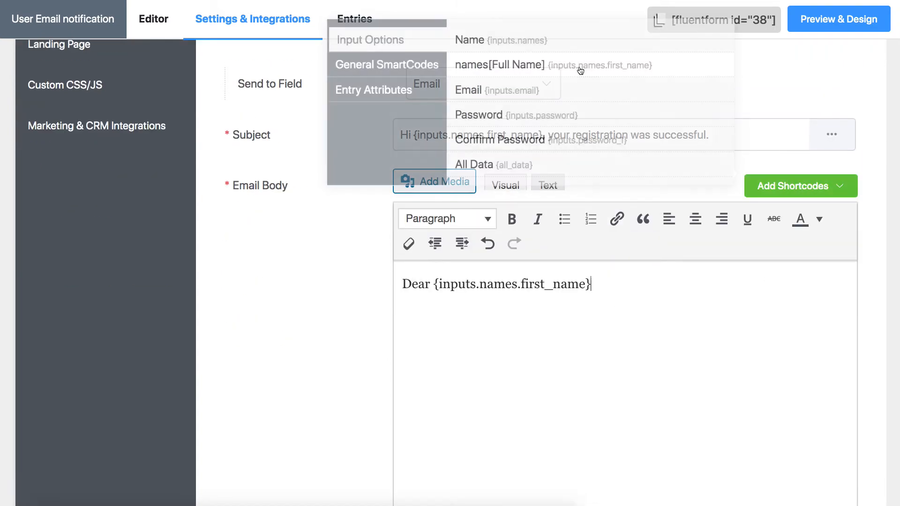
Step: Write the body 'Your sign up form was successfully submitted...' and colour 'successfully submitted' green
{"action": "type", "text": "Your sign up form was successfully submitted. we will get back to you shortly."}
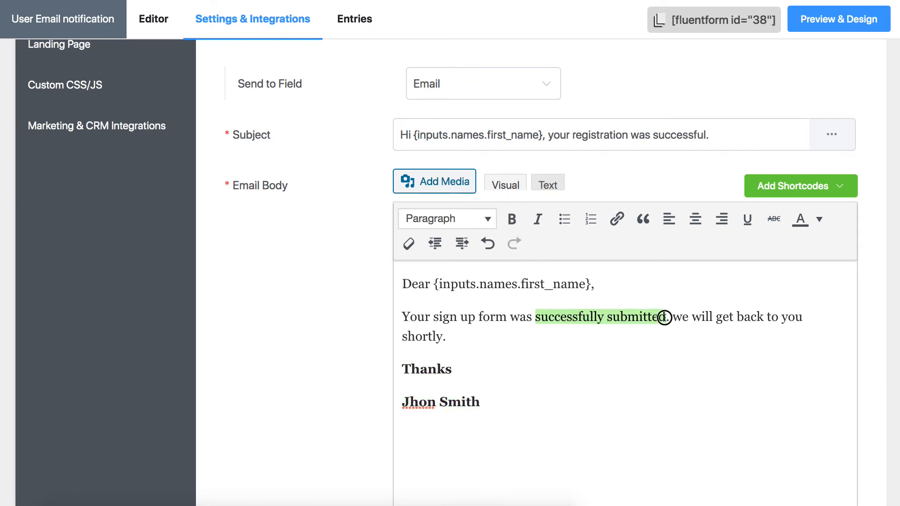
{"action": "left_click", "coordinate": [798, 219]}
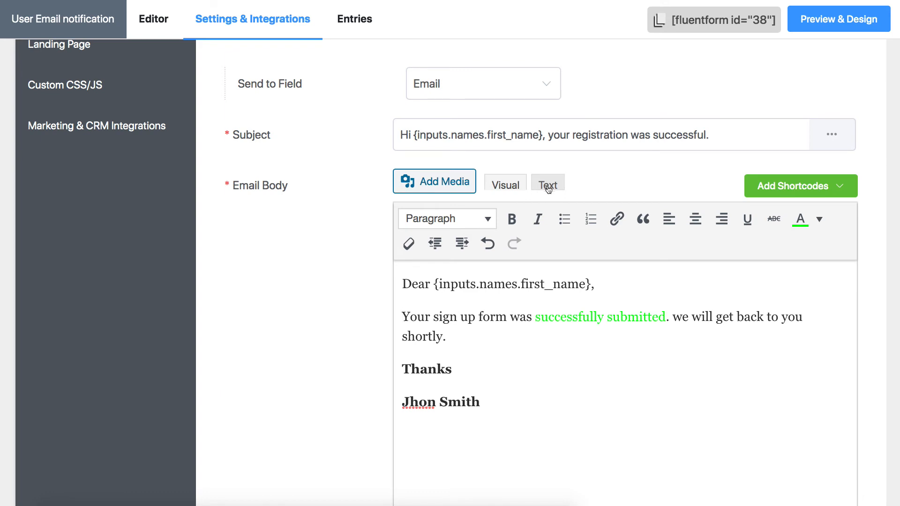
Step: View the email body as raw HTML in the Text view and scroll down to the advanced settings
{"action": "left_click", "coordinate": [545, 184]}
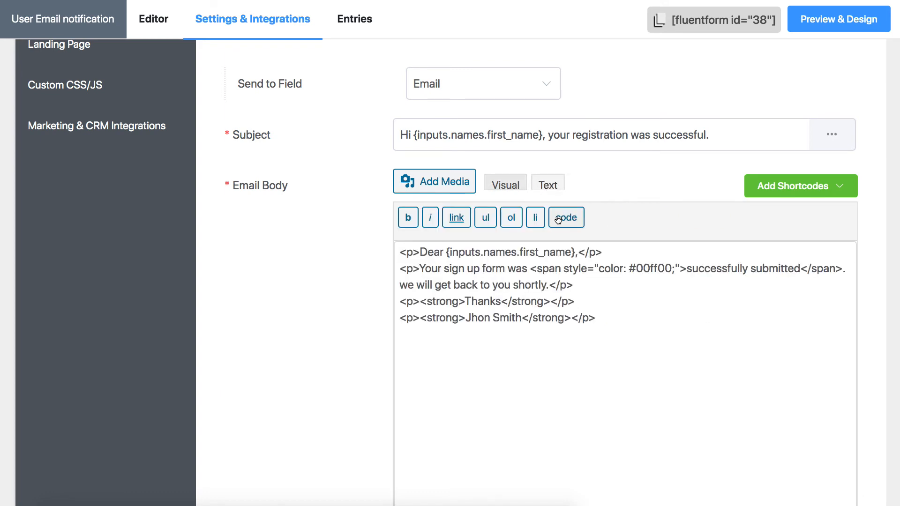
{"action": "left_click", "coordinate": [494, 284]}
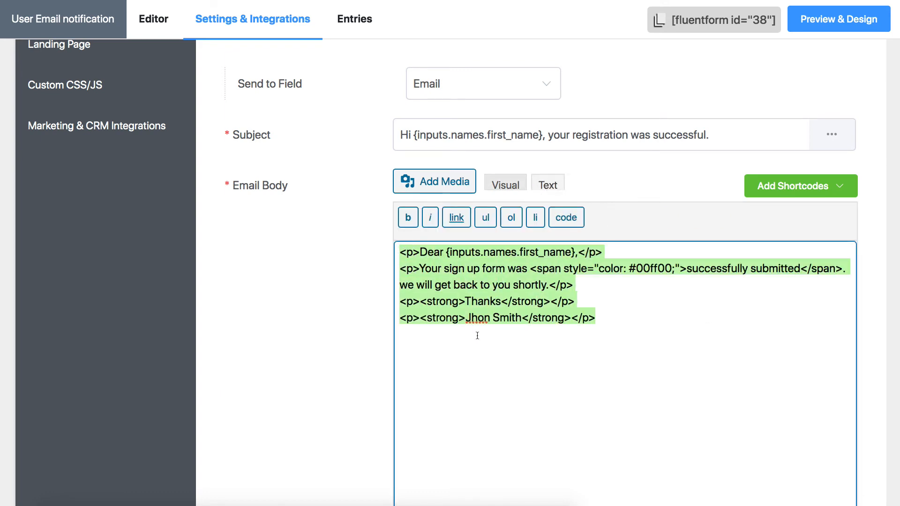
{"action": "scroll", "scroll_direction": "down", "scroll_amount": 3}
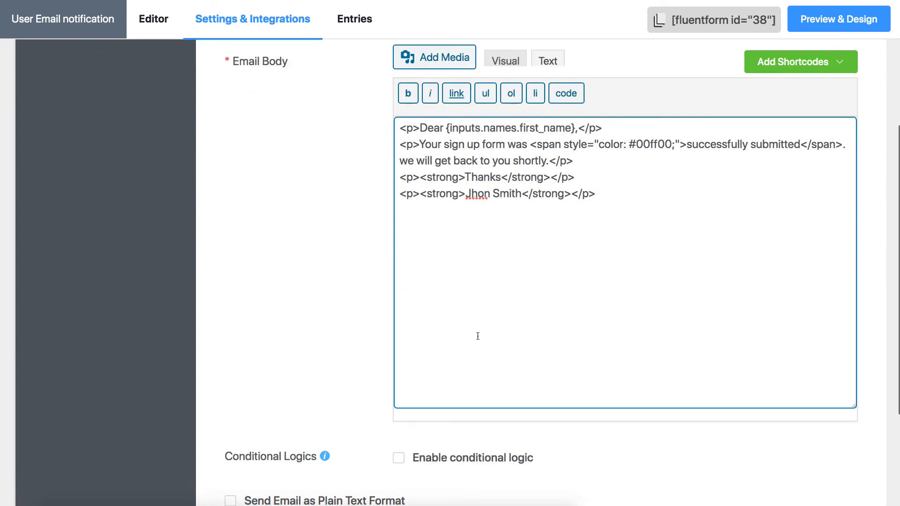
{"action": "scroll", "scroll_direction": "down", "scroll_amount": 3}
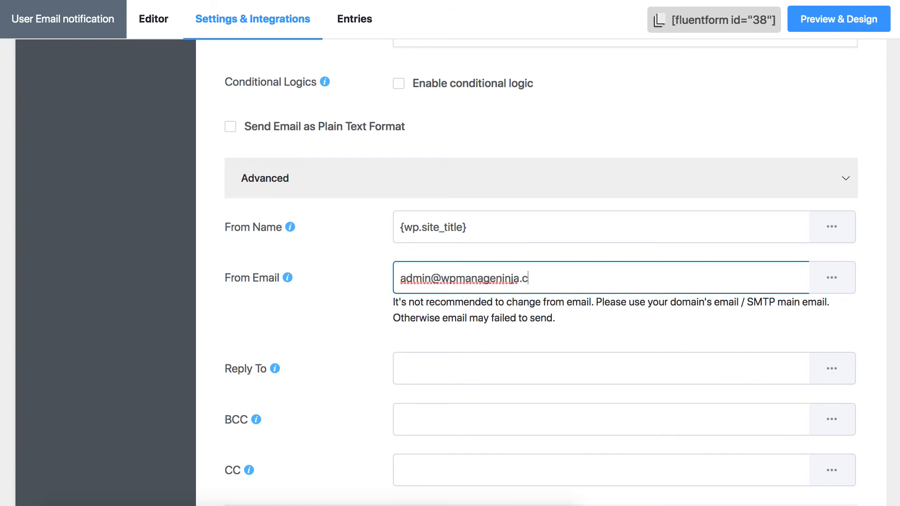
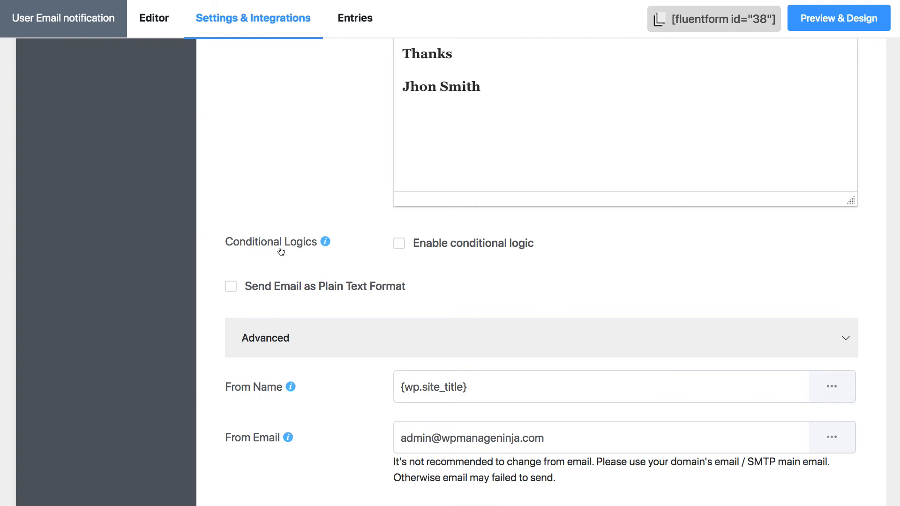
{"action": "left_click", "coordinate": [399, 244]}
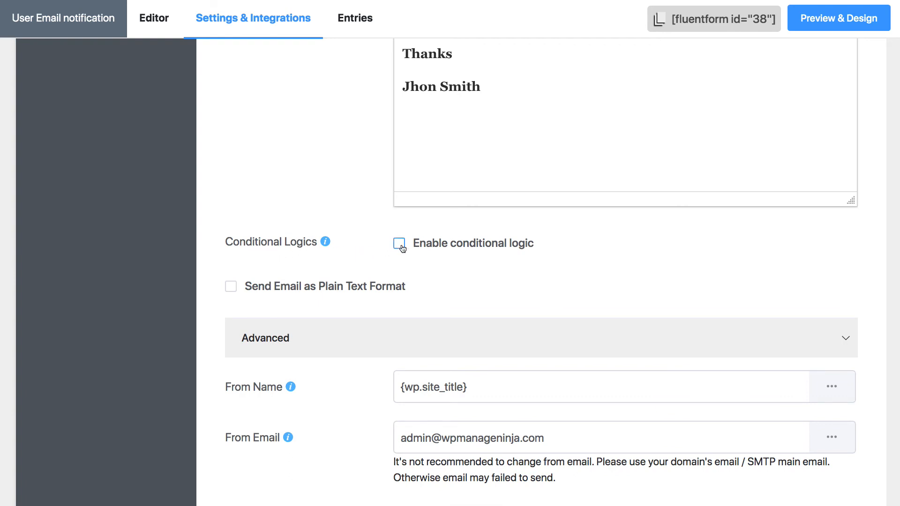
{"action": "left_click", "coordinate": [398, 244]}
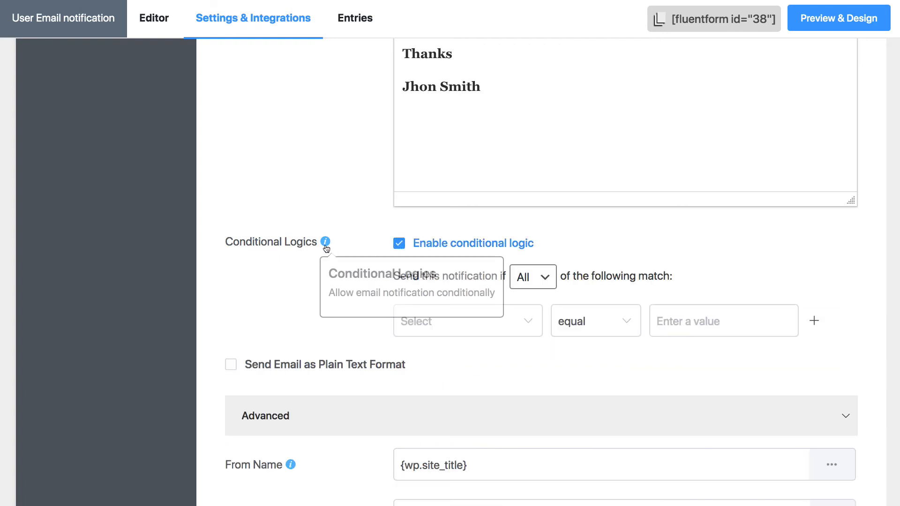
{"action": "mouse_move", "coordinate": [326, 240]}
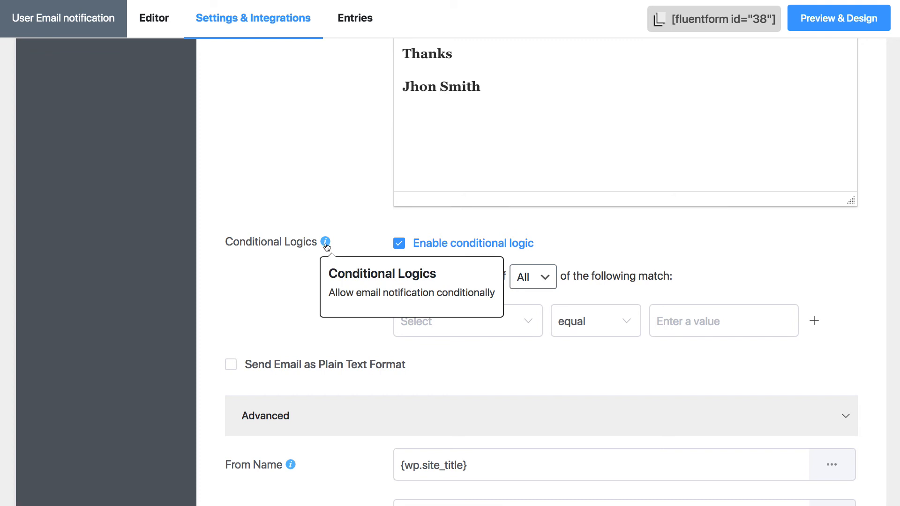
{"action": "mouse_move", "coordinate": [359, 247]}
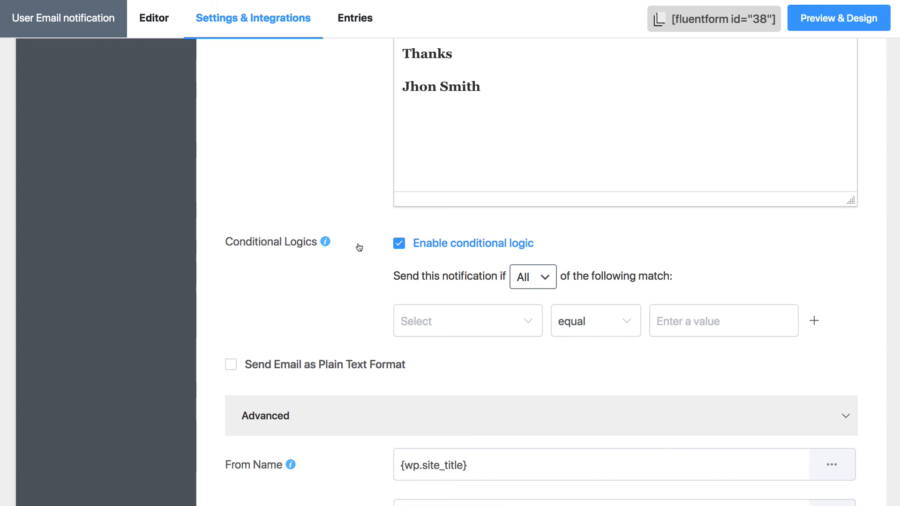
{"action": "scroll", "scroll_direction": "down", "scroll_amount": 3}
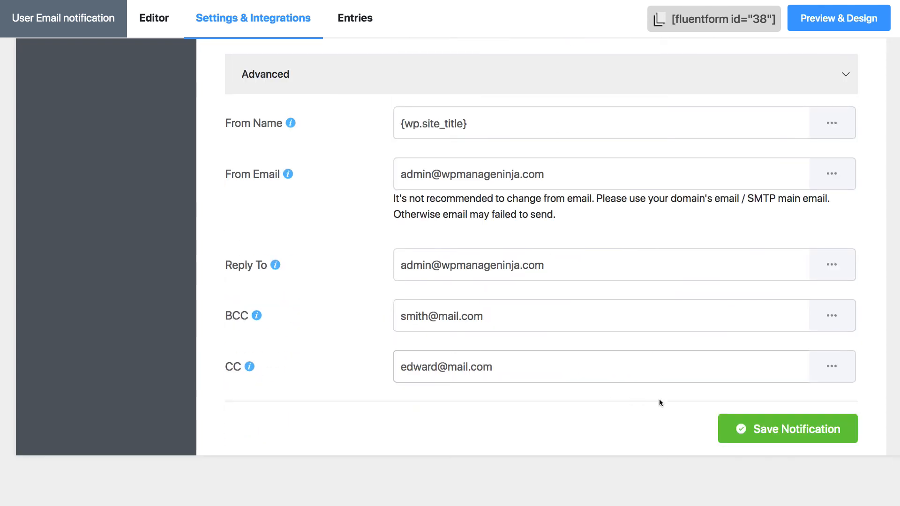
{"action": "left_click", "coordinate": [787, 428]}
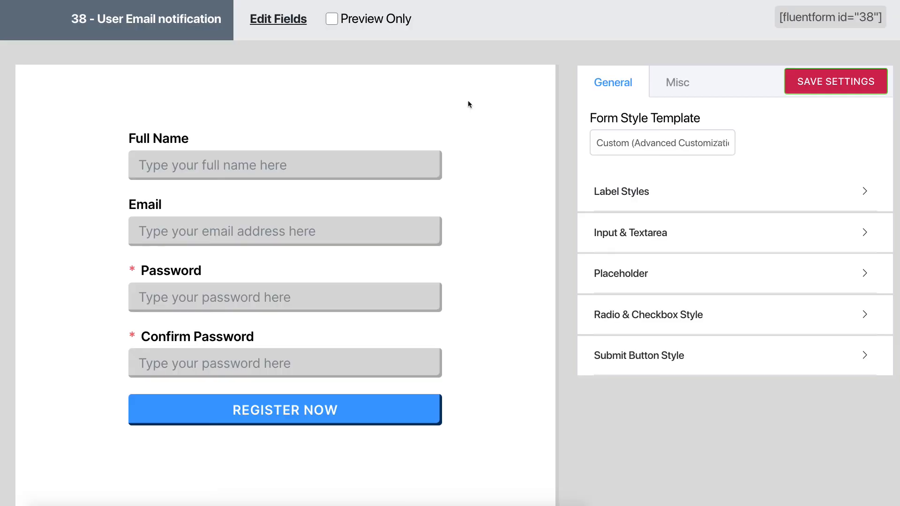
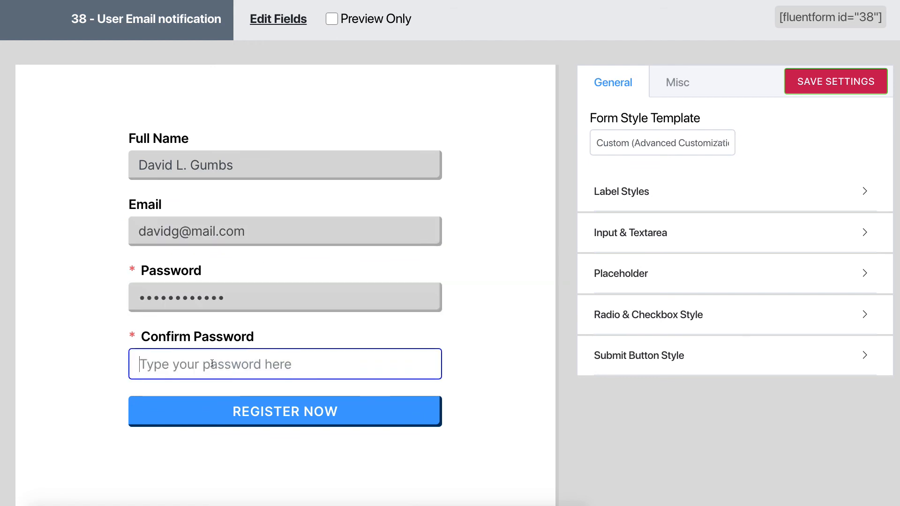